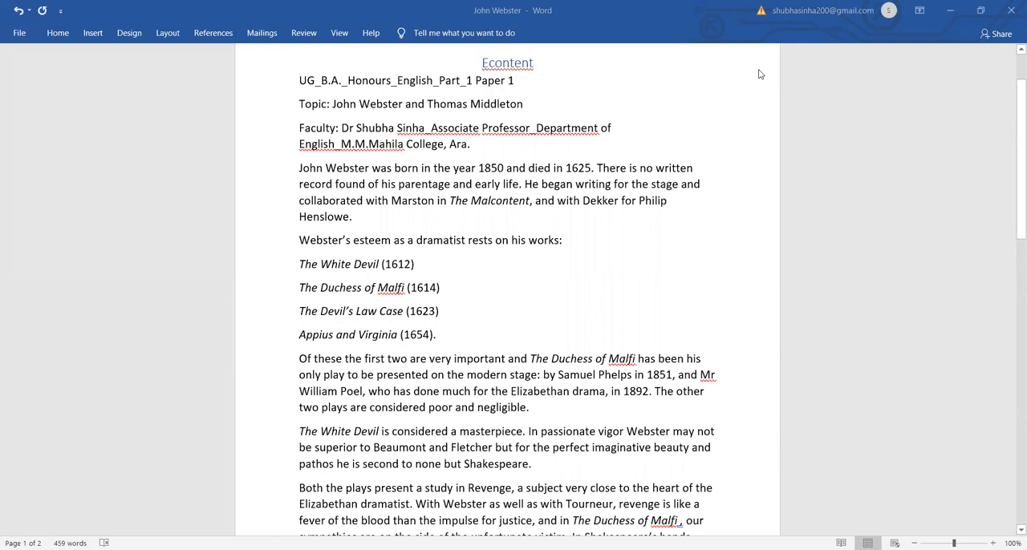
mouse_move(740, 45)
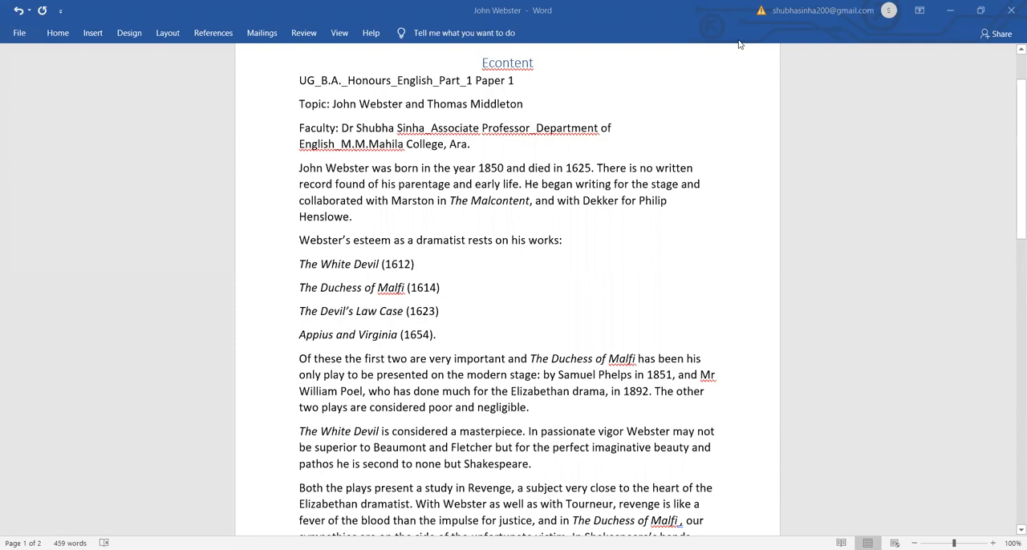
mouse_move(831, 259)
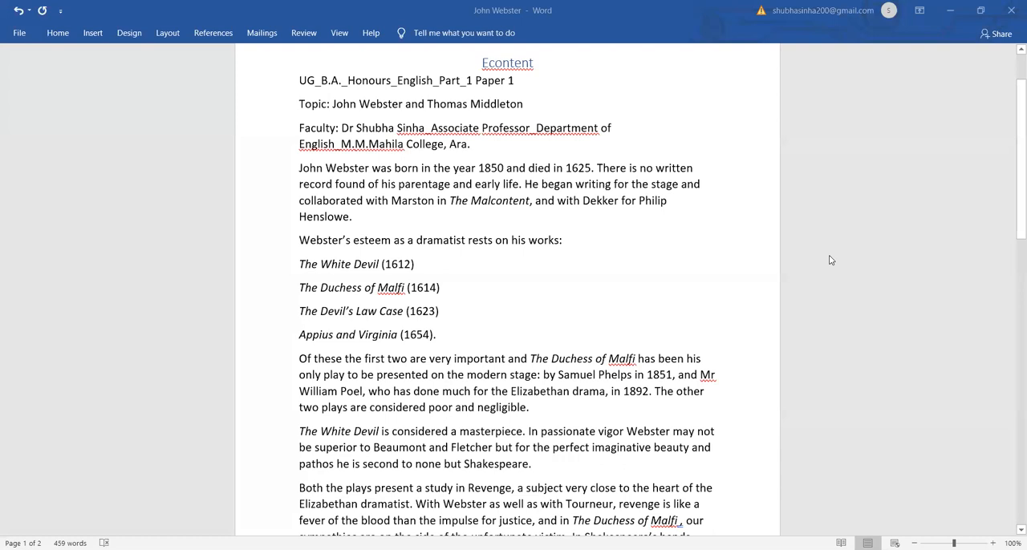
mouse_move(939, 374)
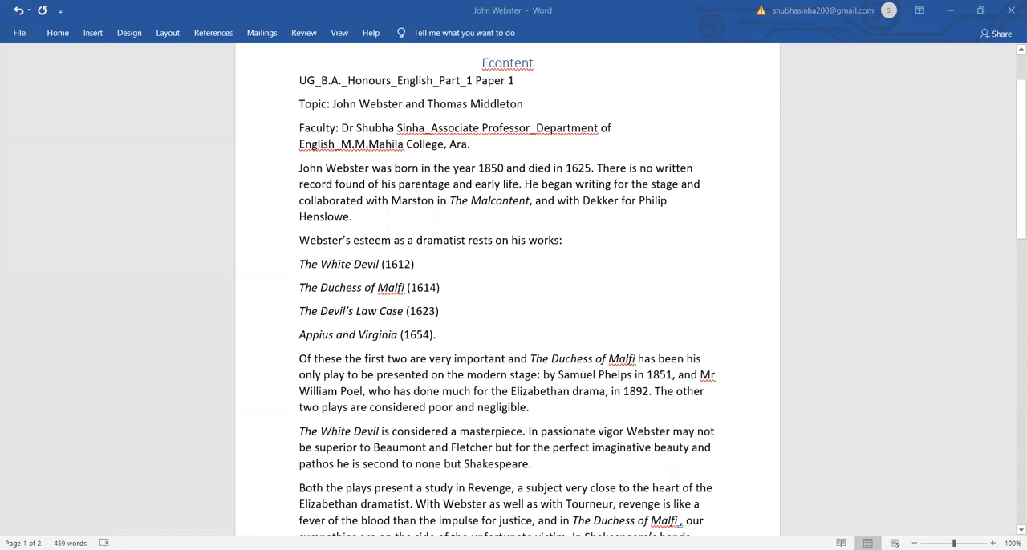
scroll(down, 3)
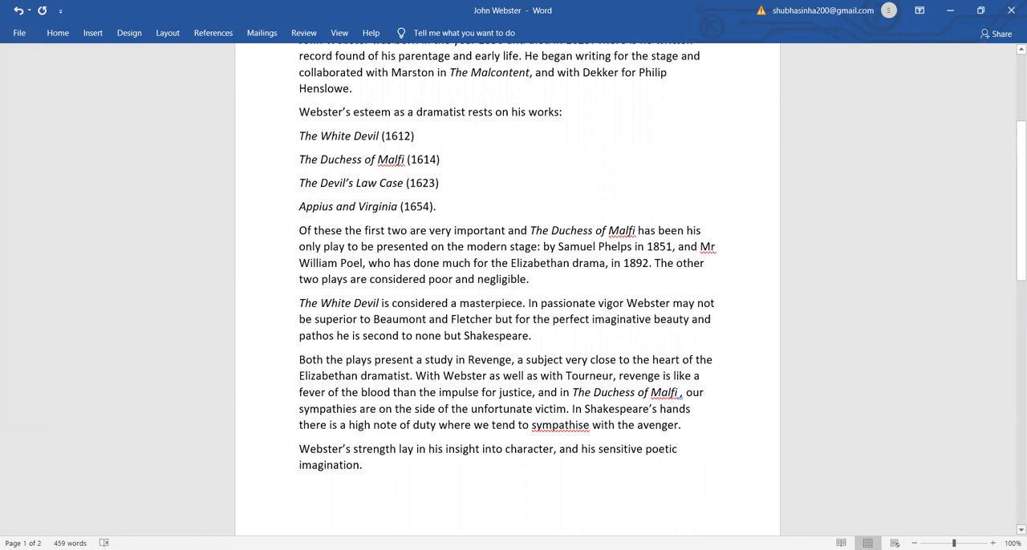
scroll(down, 3)
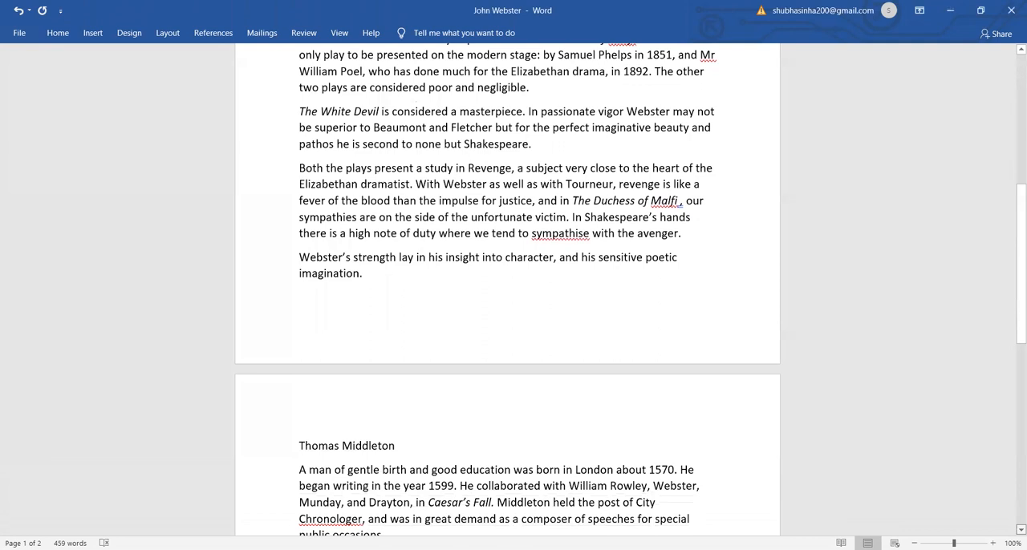
scroll(down, 3)
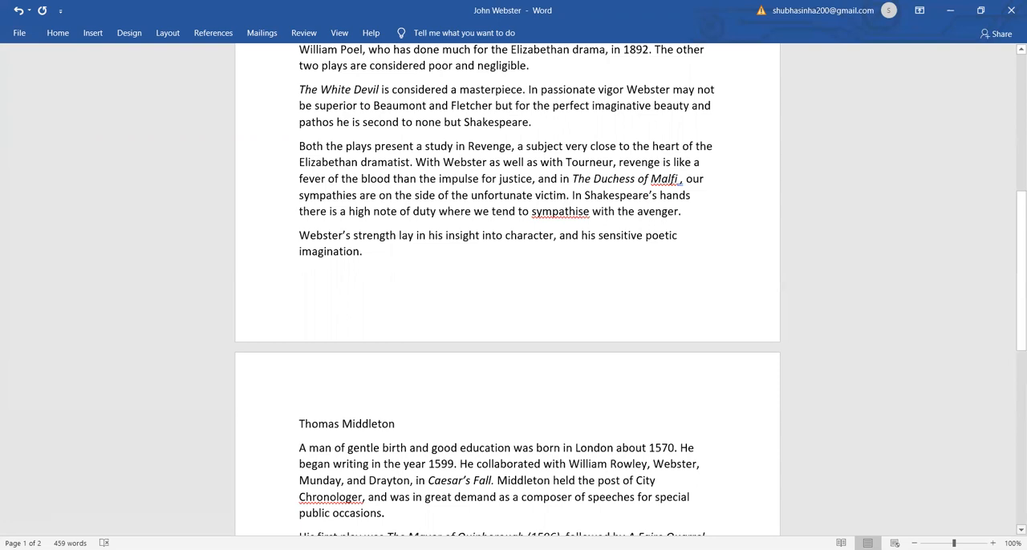
scroll(down, 3)
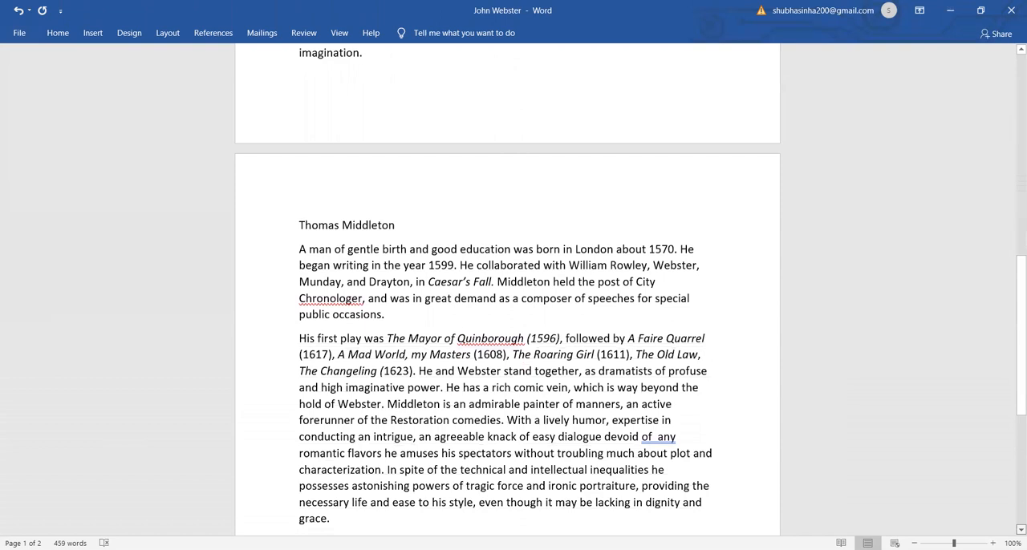
scroll(down, 3)
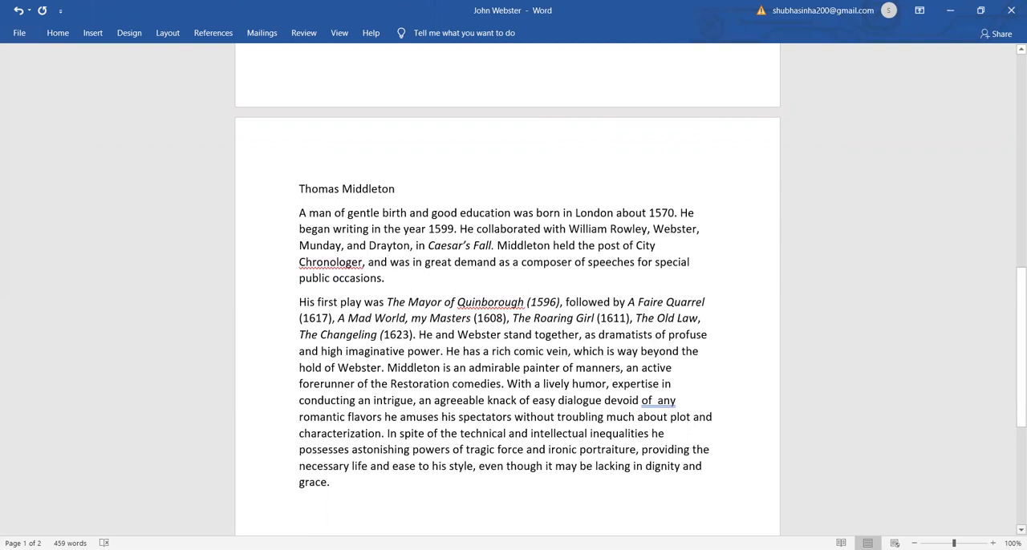